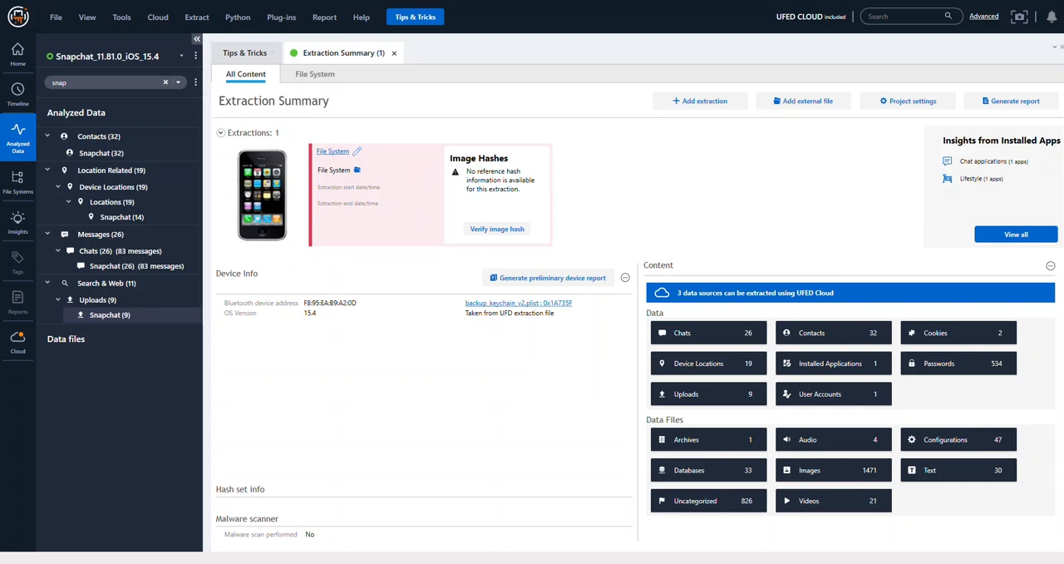
pyautogui.moveTo(745, 312)
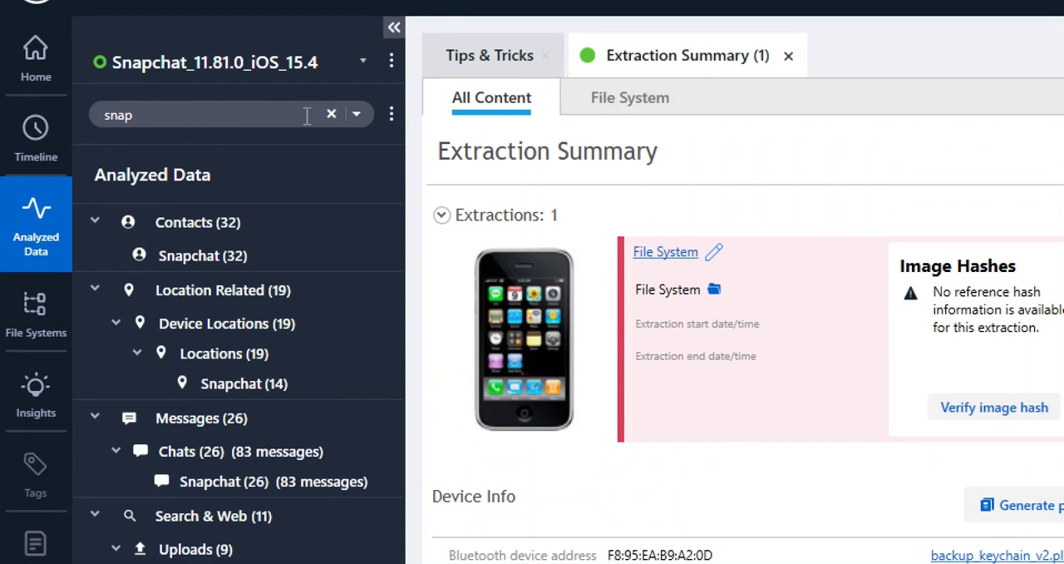
# Step: Filter Analyzed Data to 'snap' and open the 14 Snapchat locations on the map
pyautogui.click(331, 113)
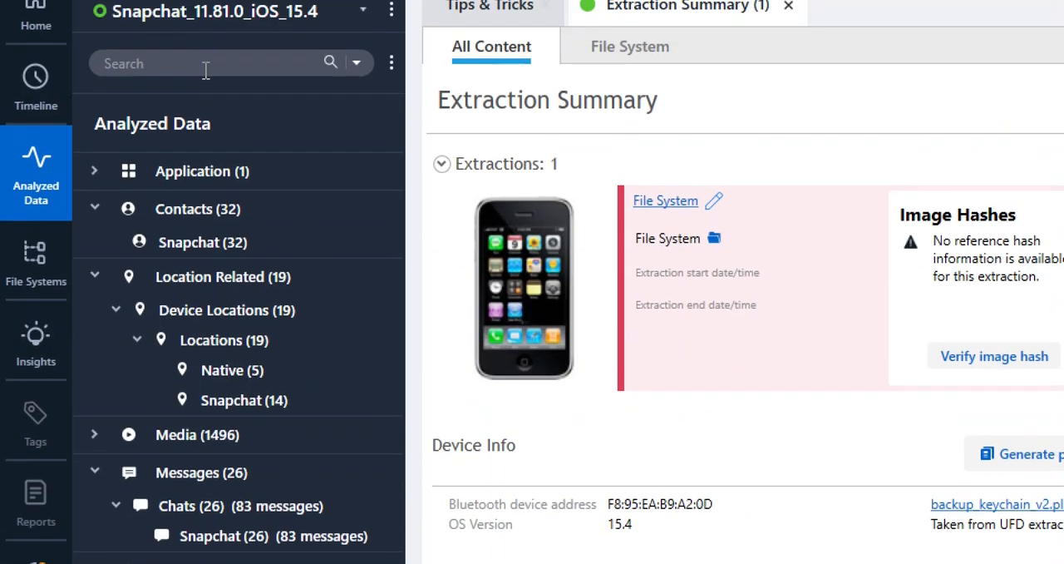
pyautogui.write('snap')
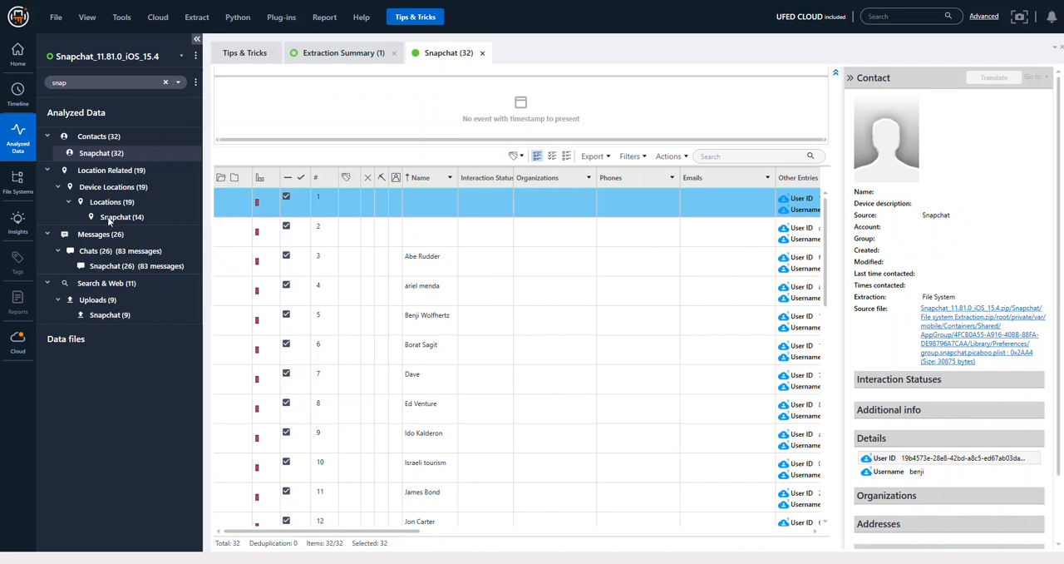
pyautogui.click(121, 216)
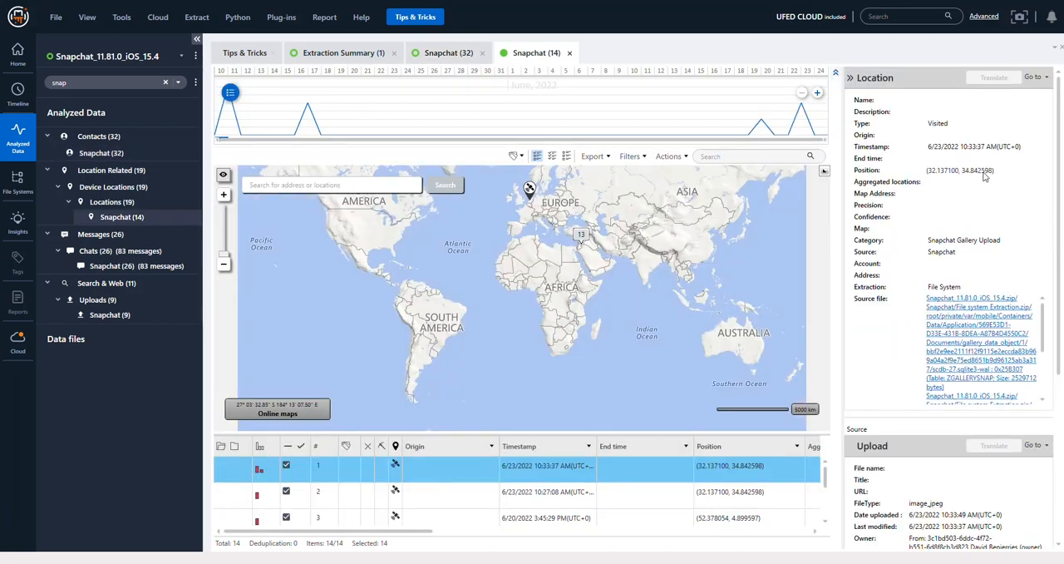
# Step: Review the location's Upload section, then open the 26 Snapchat chats with their messages
pyautogui.scroll(-3)
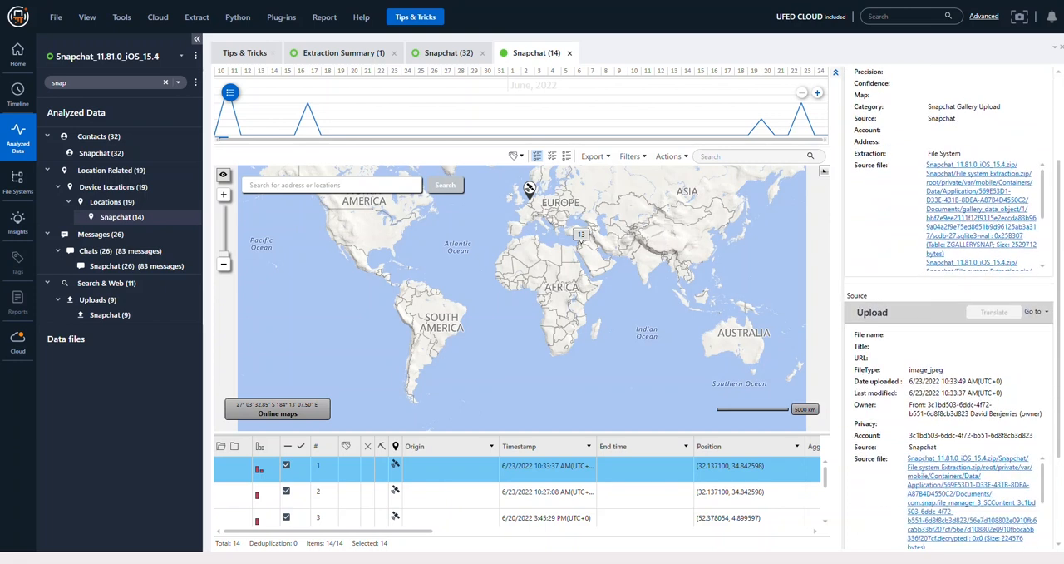
pyautogui.scroll(-3)
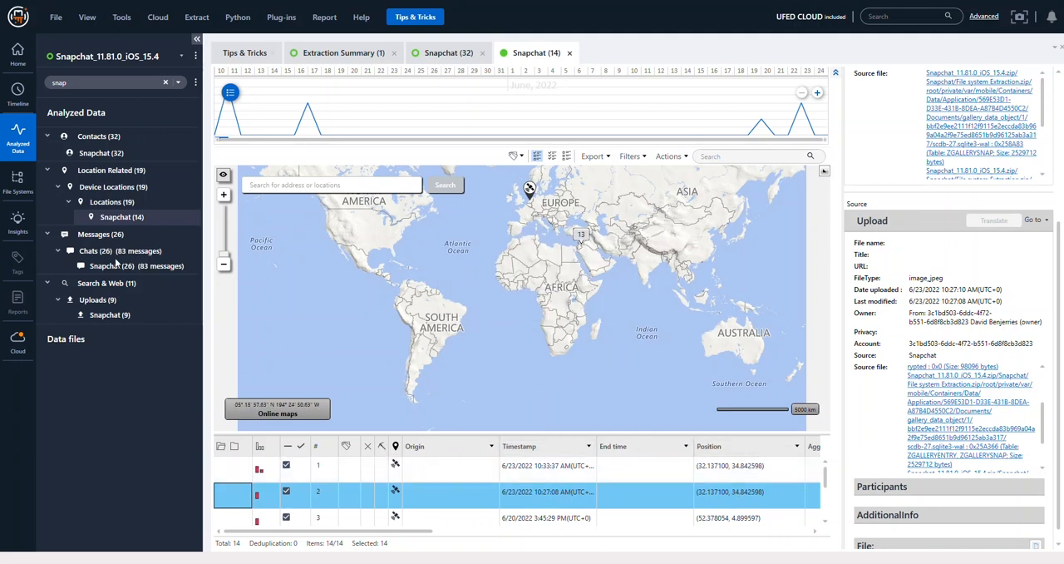
pyautogui.click(105, 267)
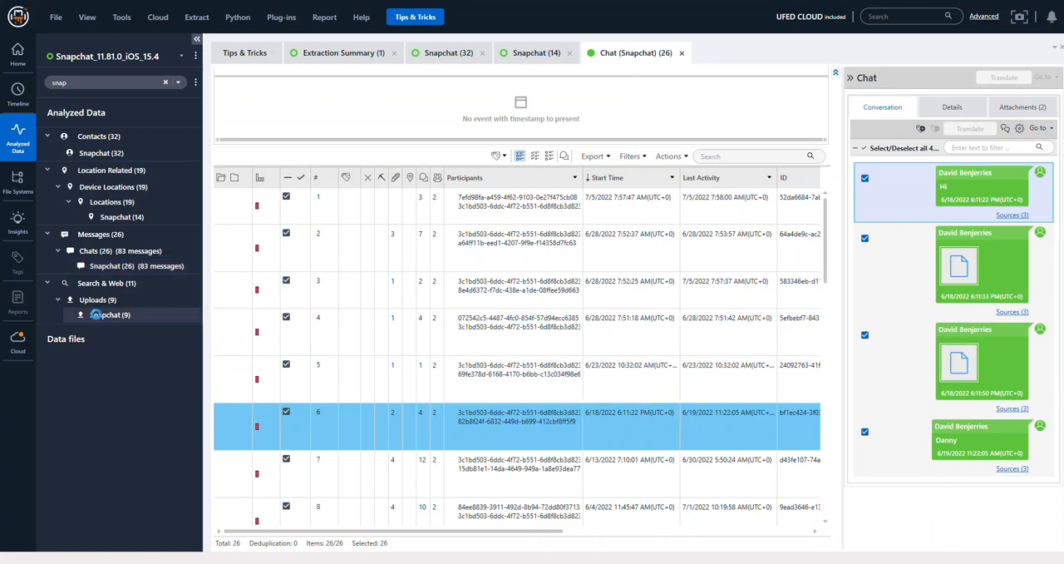
# Step: Open the 9 Snapchat uploads and view the video_hevc upload's file details
pyautogui.click(108, 314)
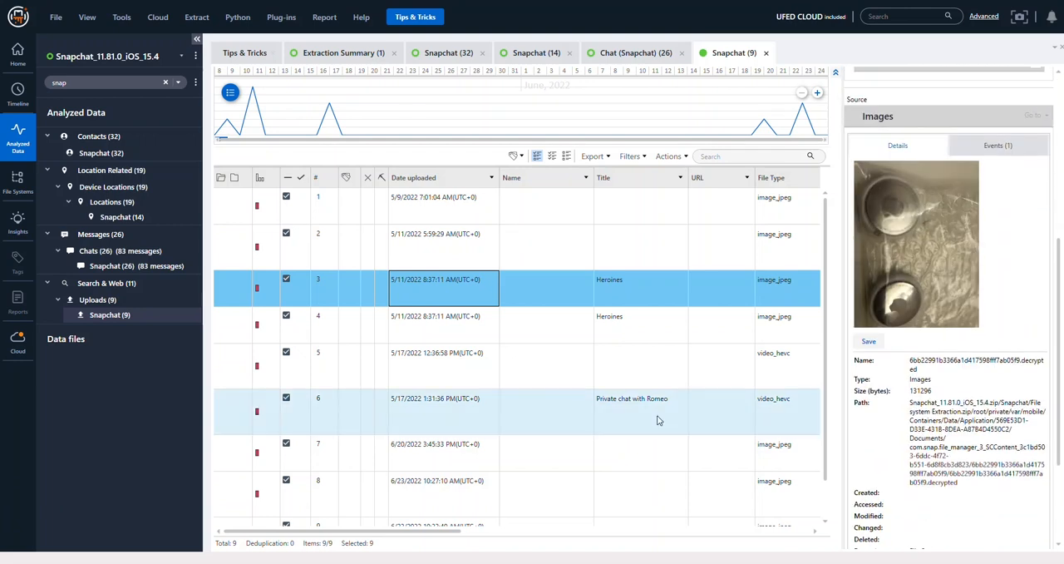
pyautogui.click(513, 353)
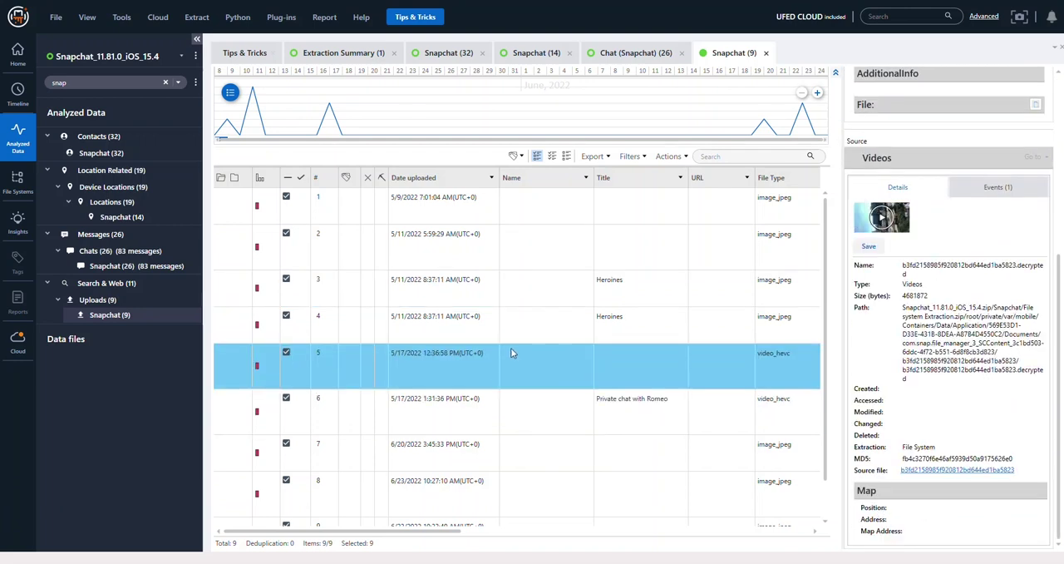